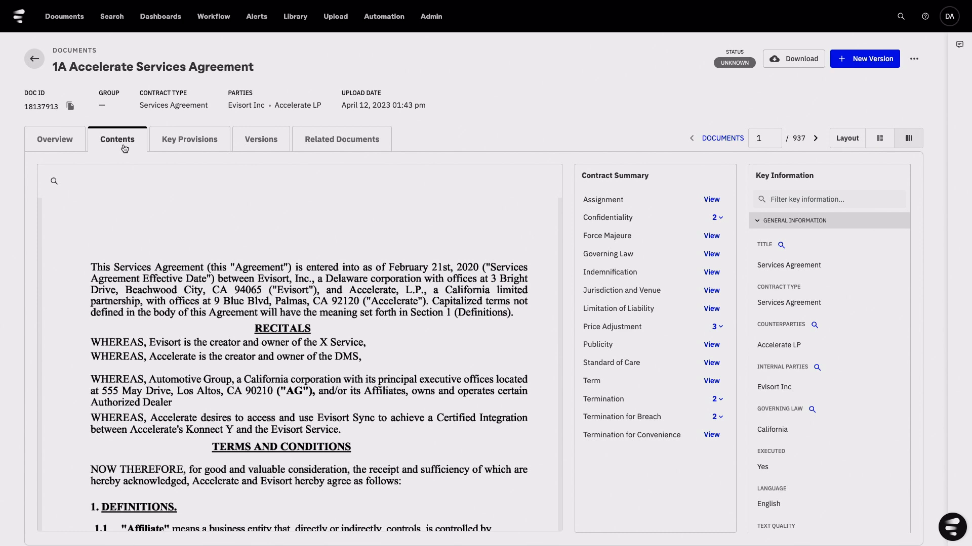
mouse_move(68, 187)
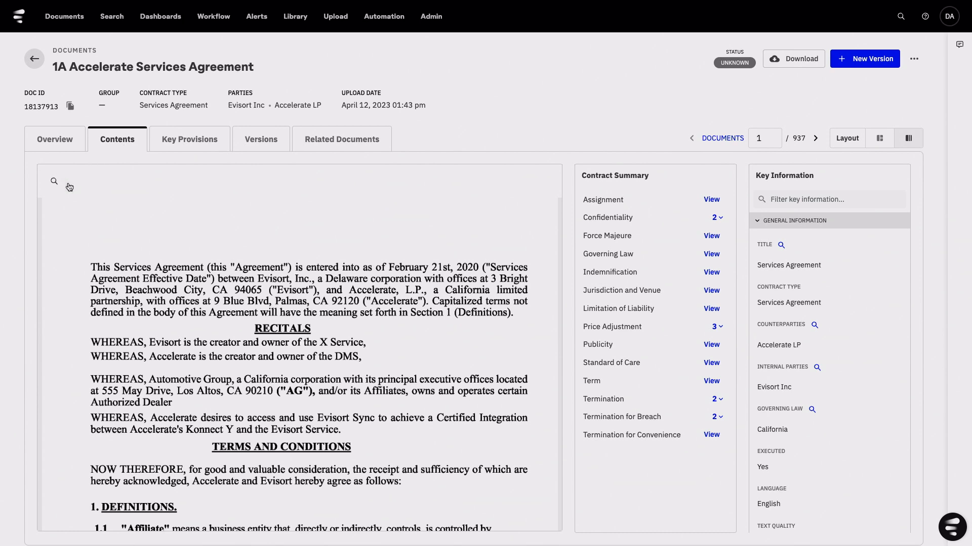
mouse_move(55, 182)
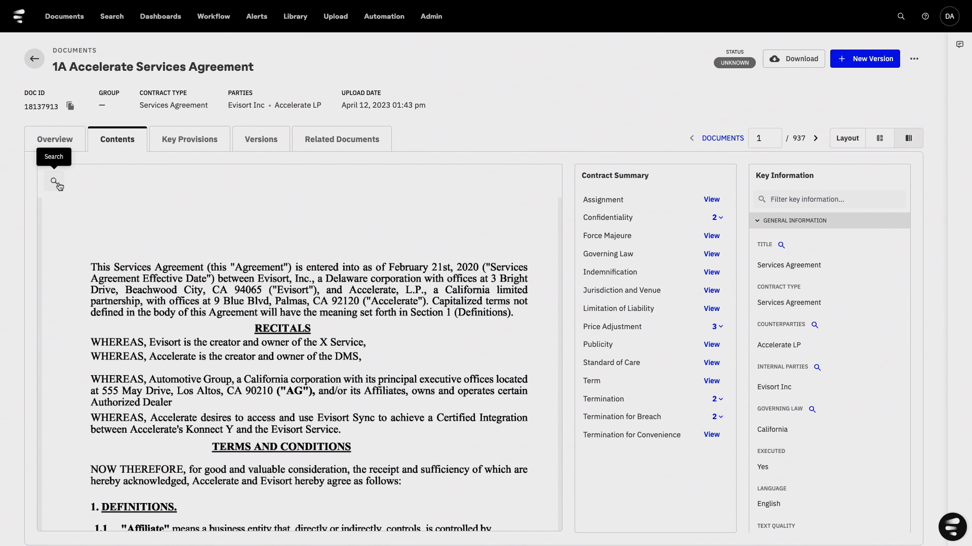
Step: Search the document for 'privacy shield', correcting the misspelled term, to find 3 matches
text(privacy sheid)
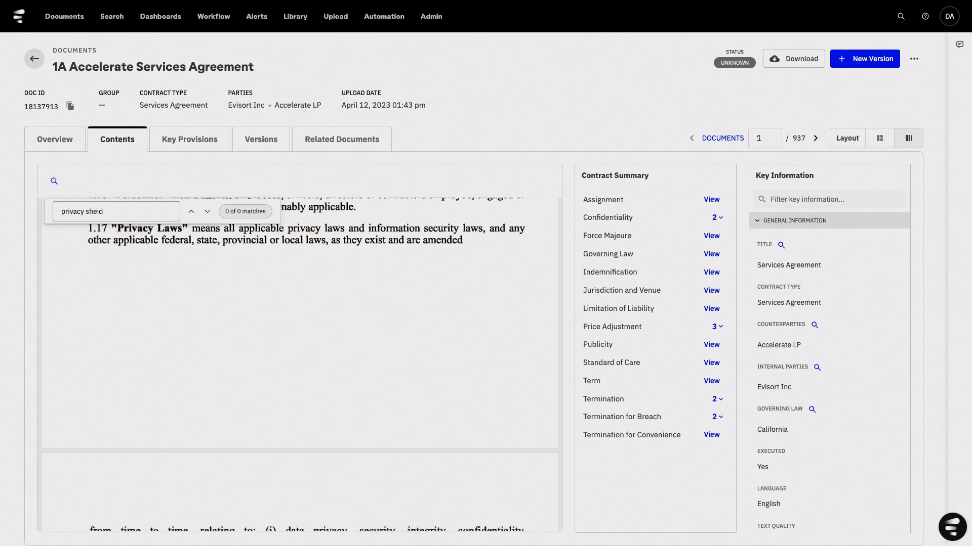
key(Backspace)
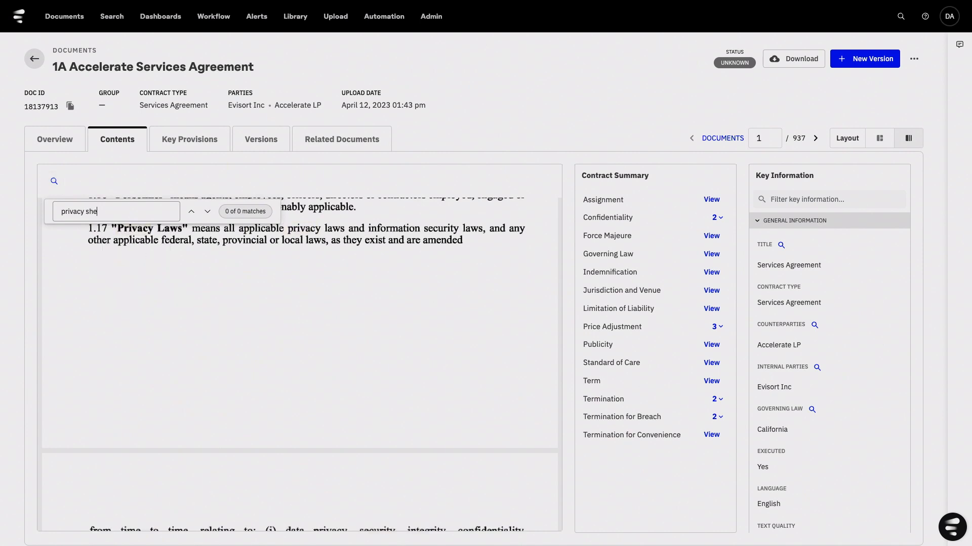
text(ld)
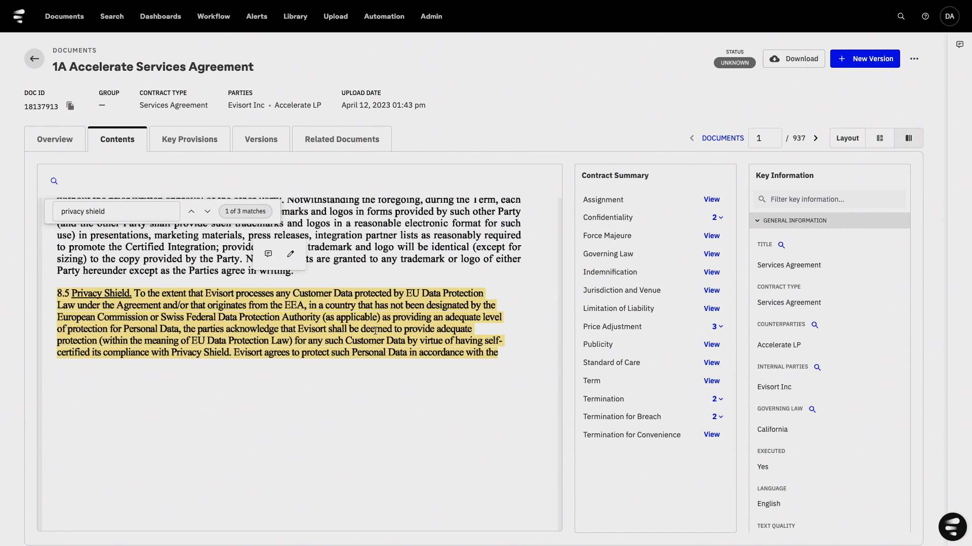
mouse_move(293, 265)
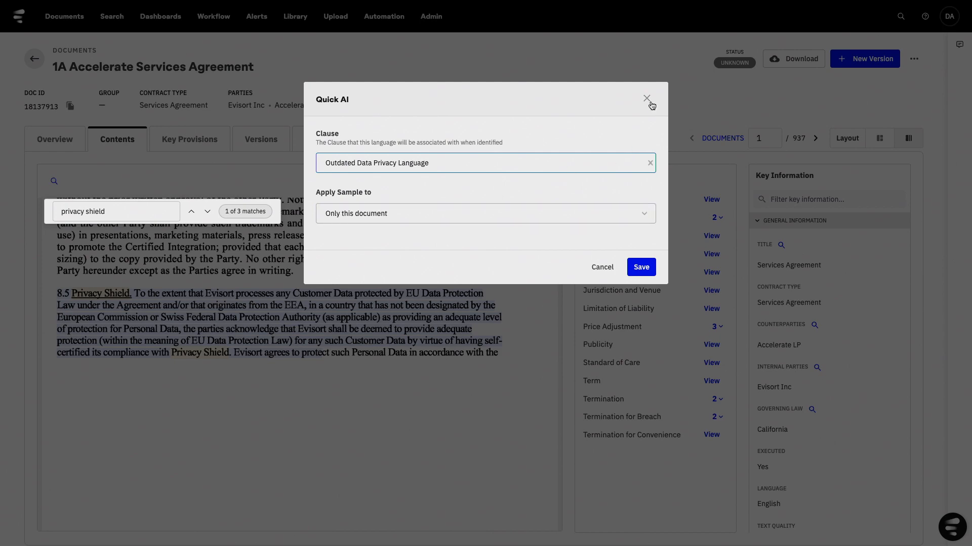
Step: Go to Automation in the top bar to list the 35 Automation Hub clauses
click(384, 16)
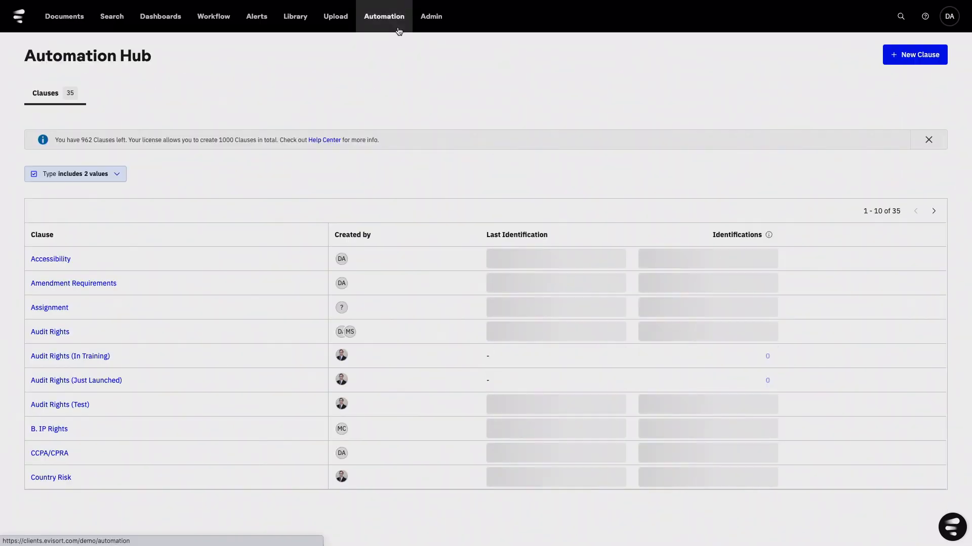